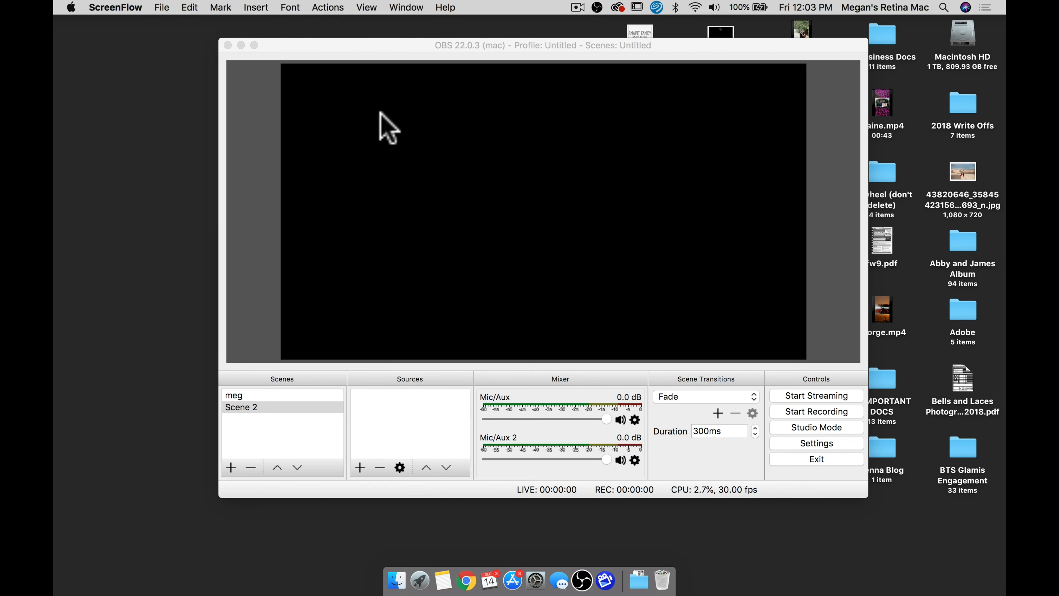
pyautogui.moveTo(442, 50)
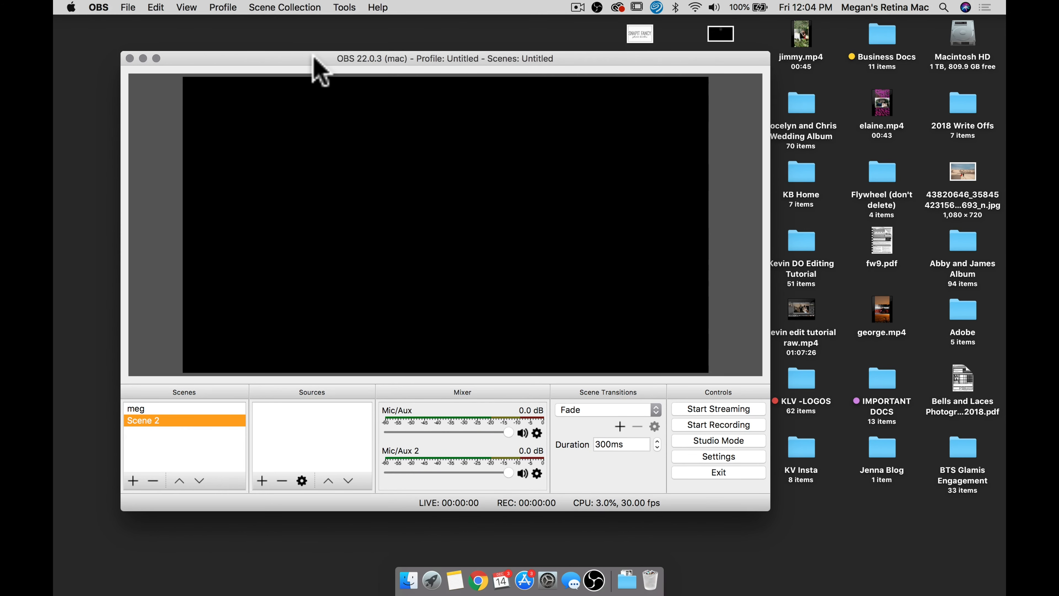
# Step: Add a new Video Capture Device source to the scene
pyautogui.moveTo(321, 59); pyautogui.dragTo(415, 67)
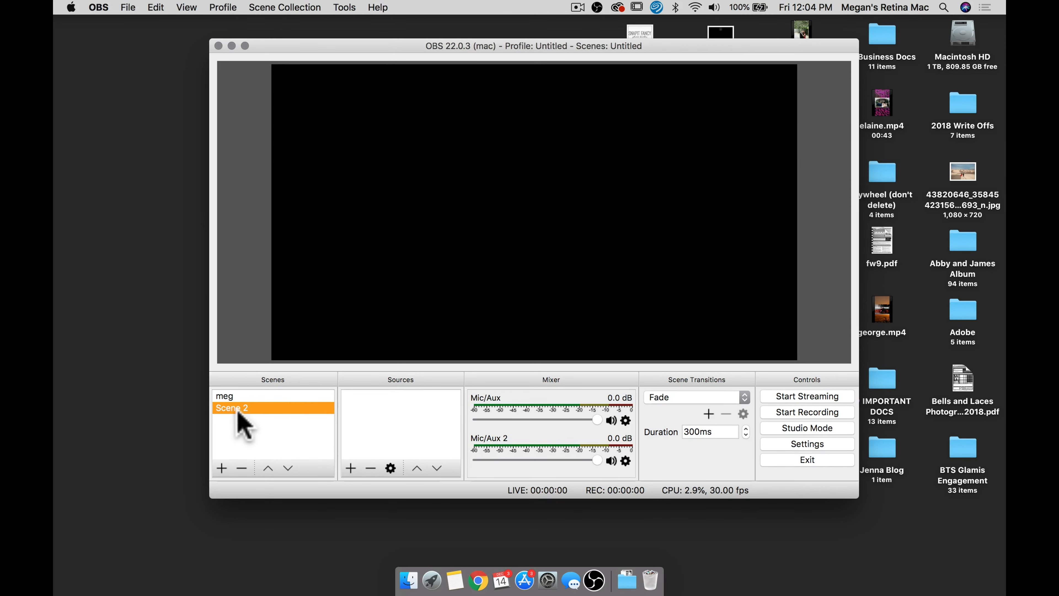
pyautogui.moveTo(237, 419)
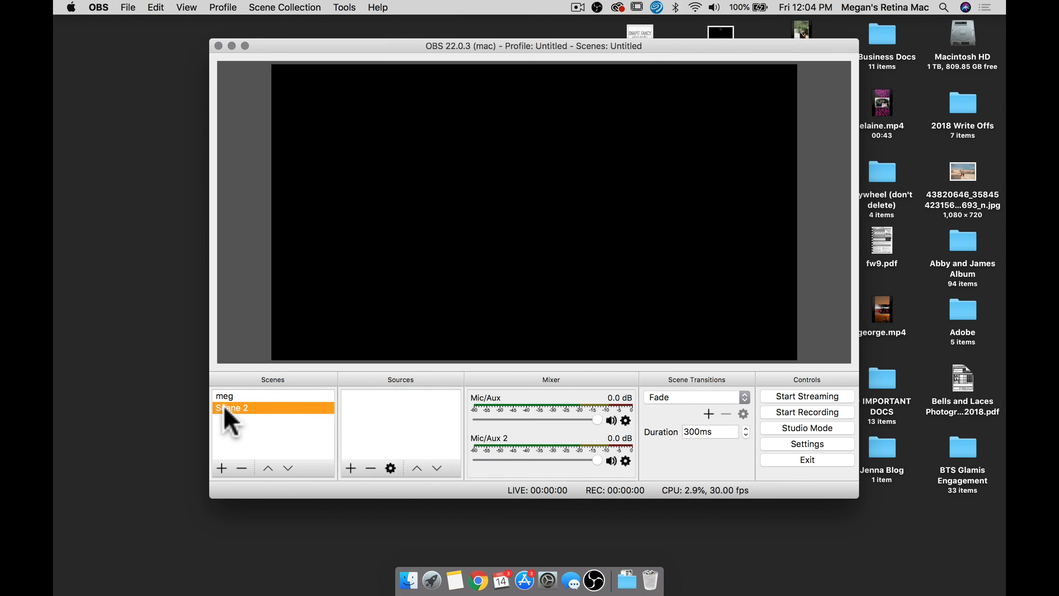
pyautogui.moveTo(297, 432)
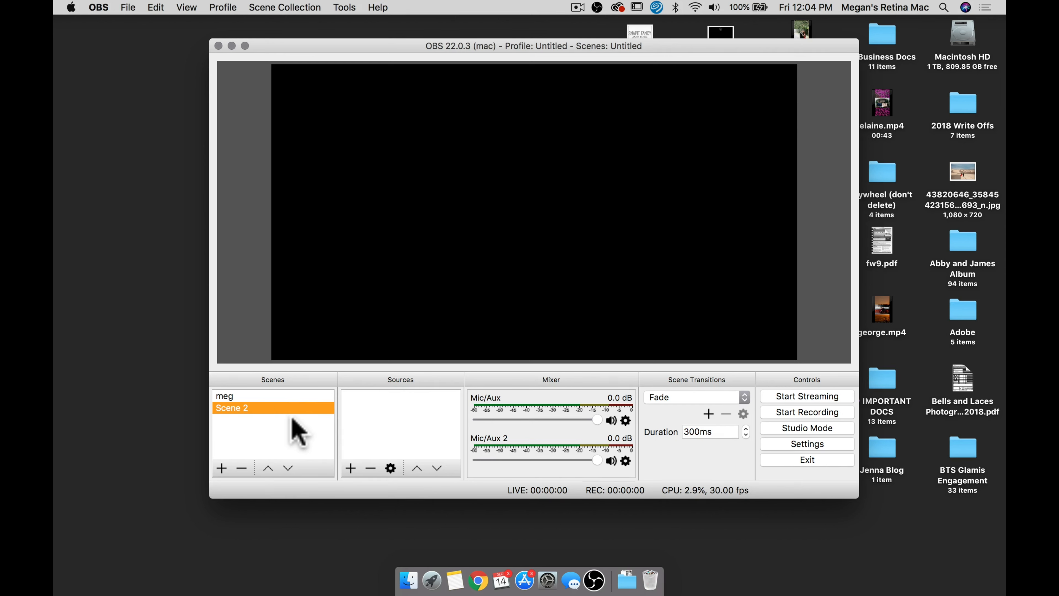
pyautogui.moveTo(351, 480)
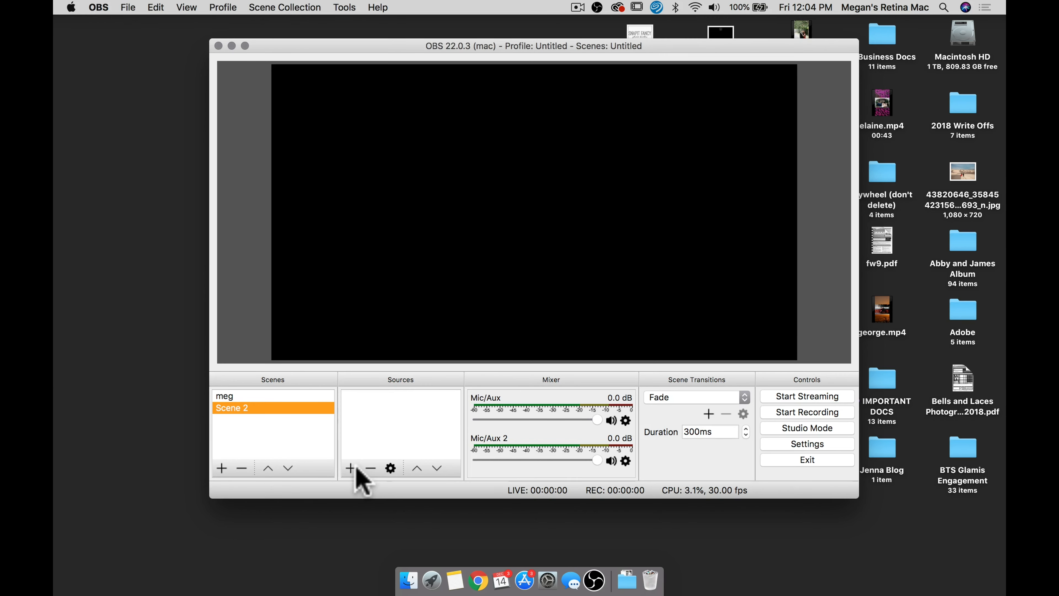
pyautogui.click(351, 469)
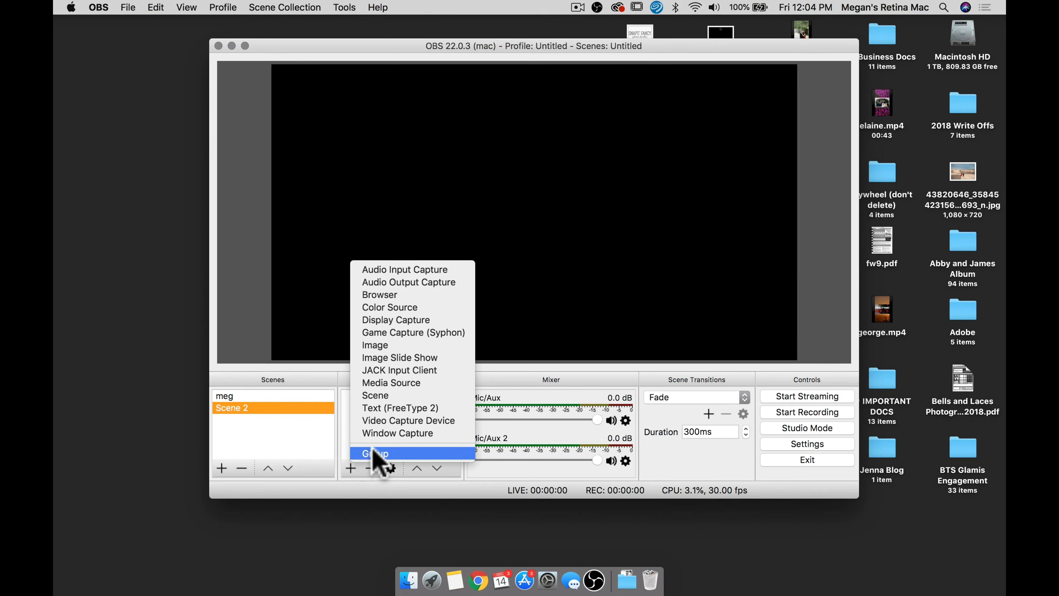
pyautogui.moveTo(419, 420)
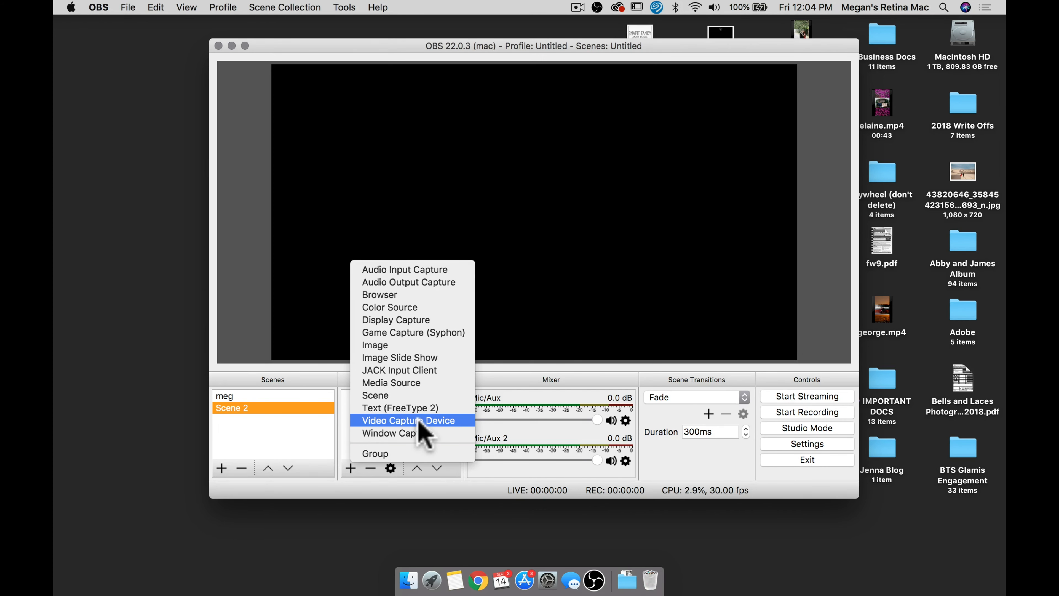
pyautogui.click(409, 421)
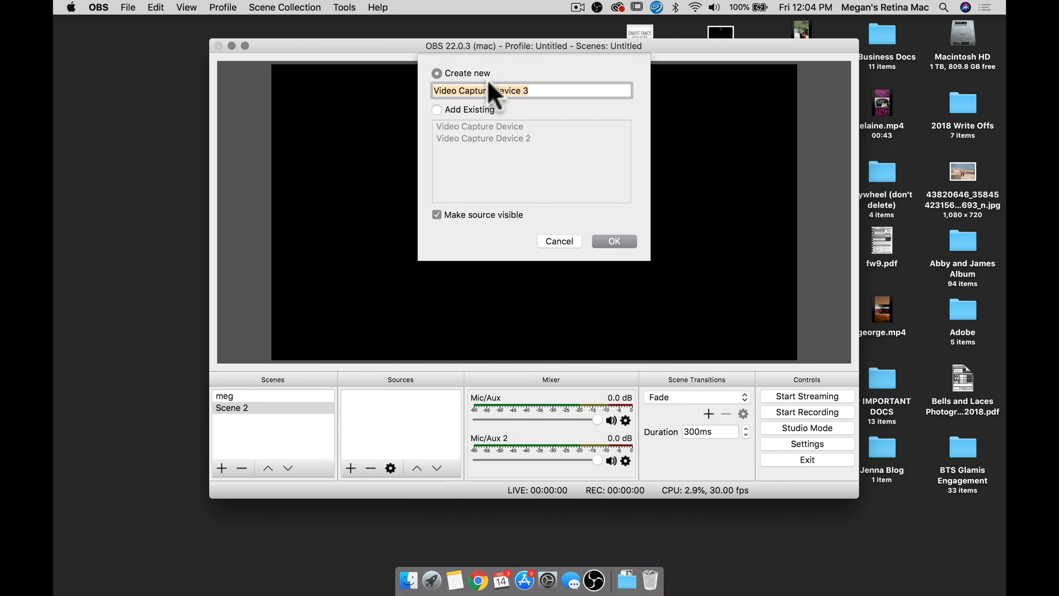
pyautogui.click(613, 241)
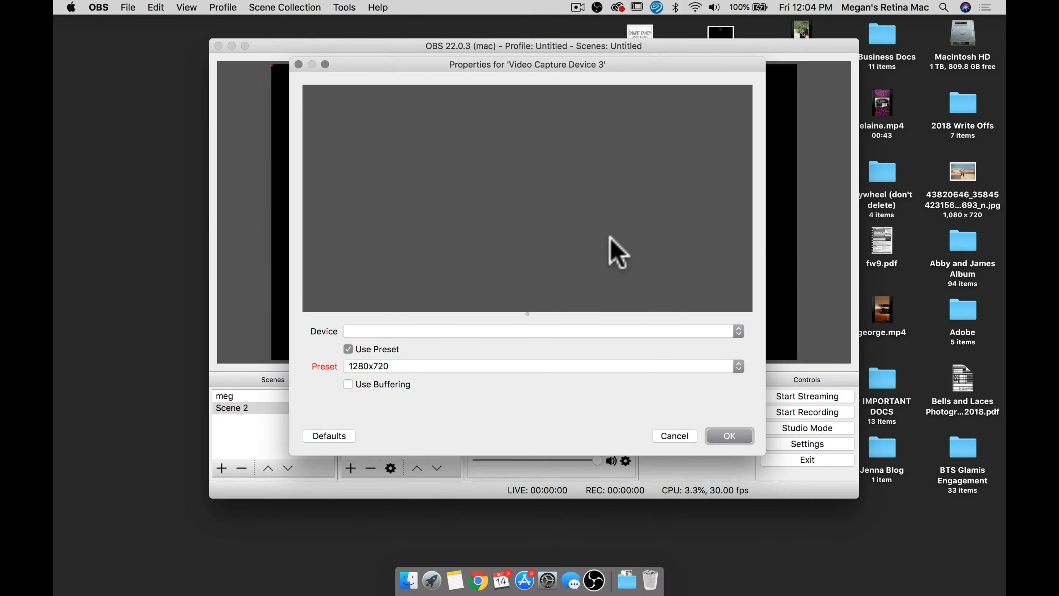
# Step: Choose HD Webcam C615 #2 as the source's camera, showing its live feed
pyautogui.click(540, 331)
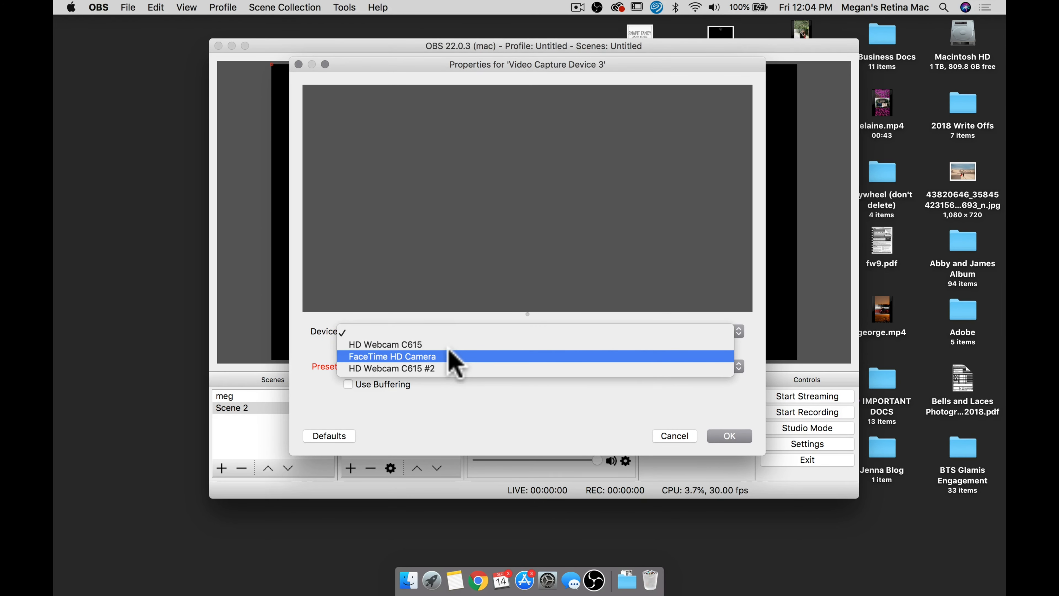
pyautogui.click(384, 344)
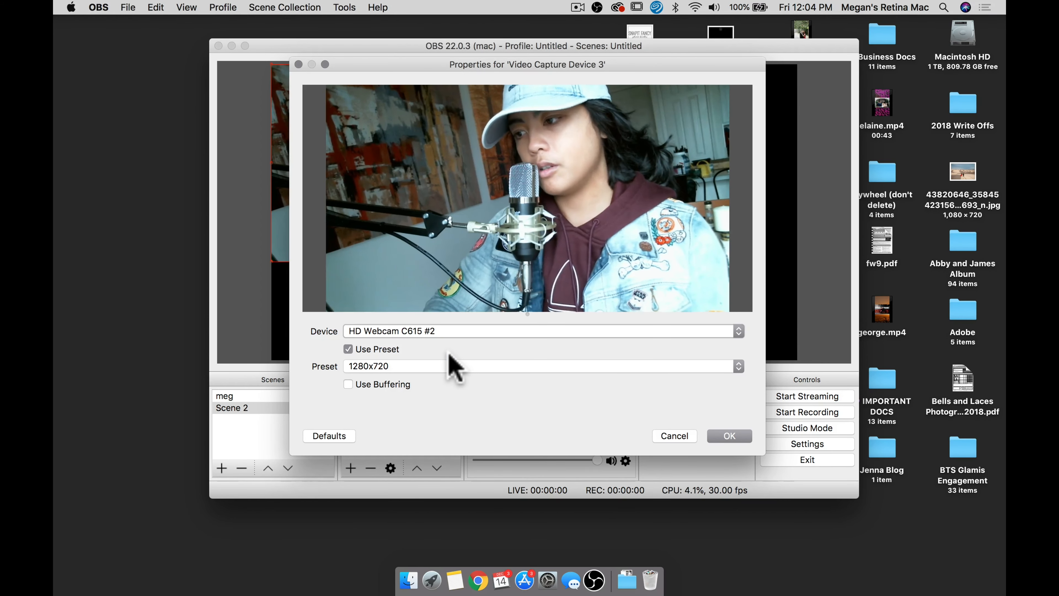
pyautogui.moveTo(534, 439)
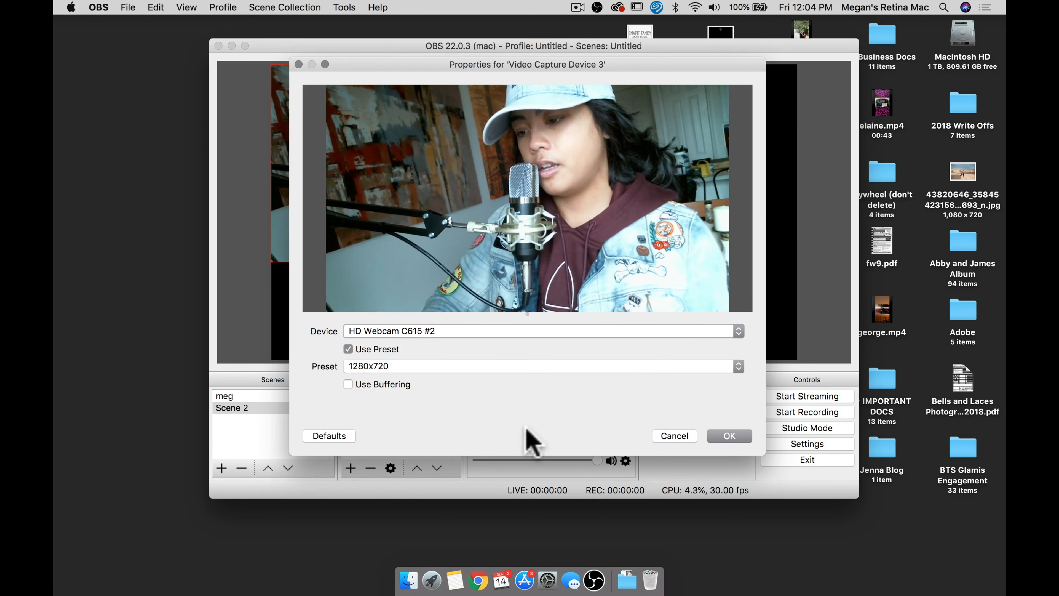
# Step: Confirm the webcam source and place its feed resized in the upper right of the canvas
pyautogui.click(729, 435)
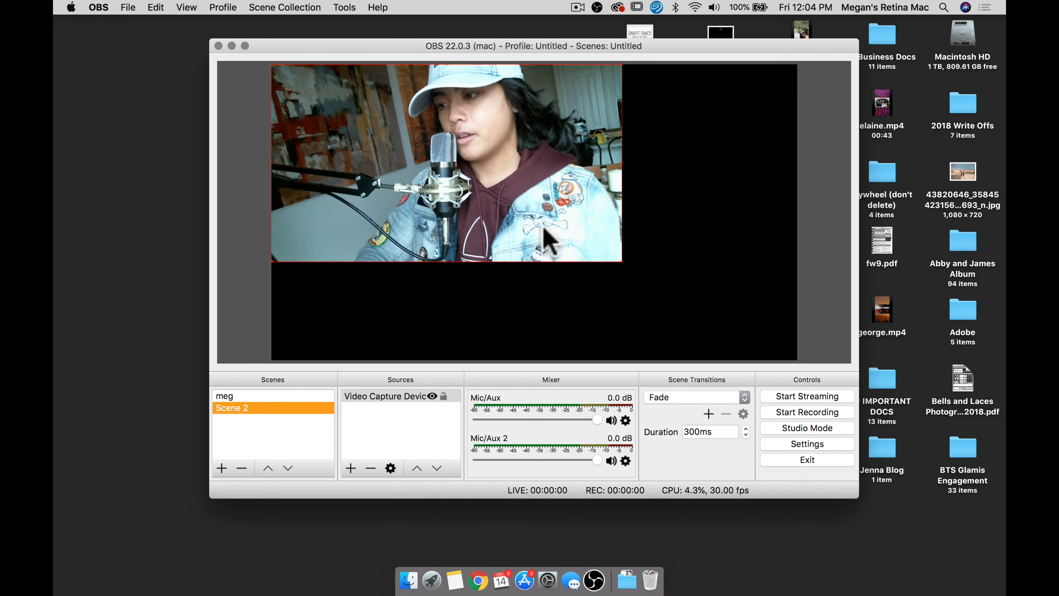
pyautogui.moveTo(625, 276)
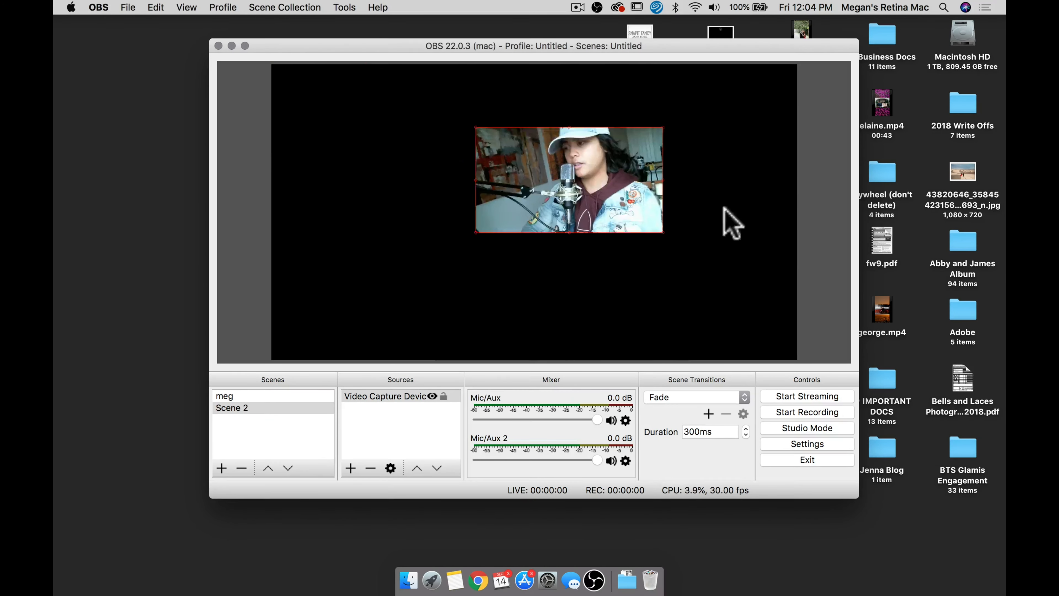
pyautogui.moveTo(569, 180); pyautogui.dragTo(675, 139)
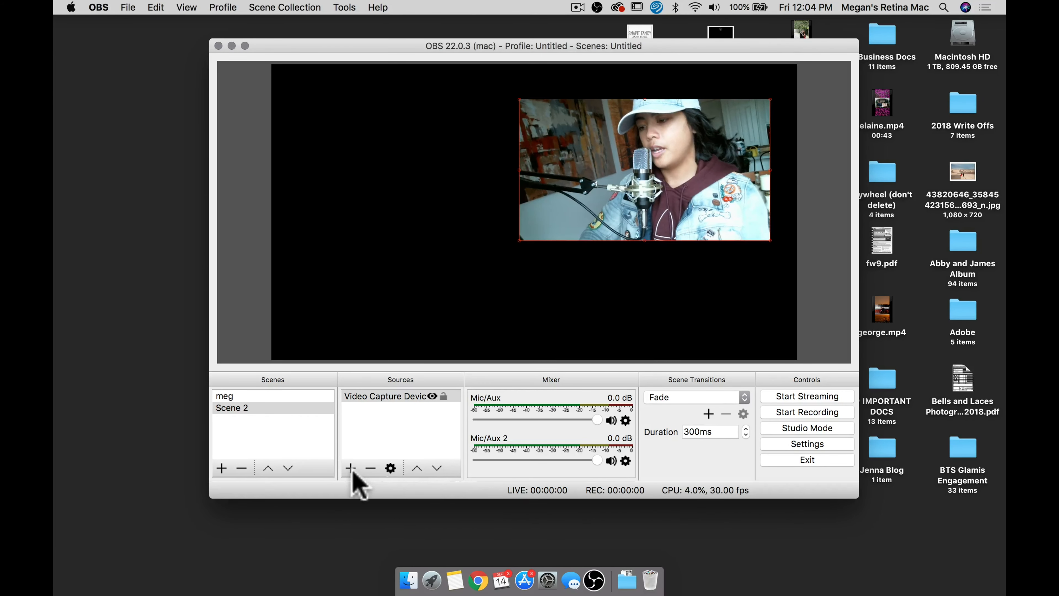
# Step: Add an Audio Input Capture source using the HD Webcam C615 microphone
pyautogui.click(350, 467)
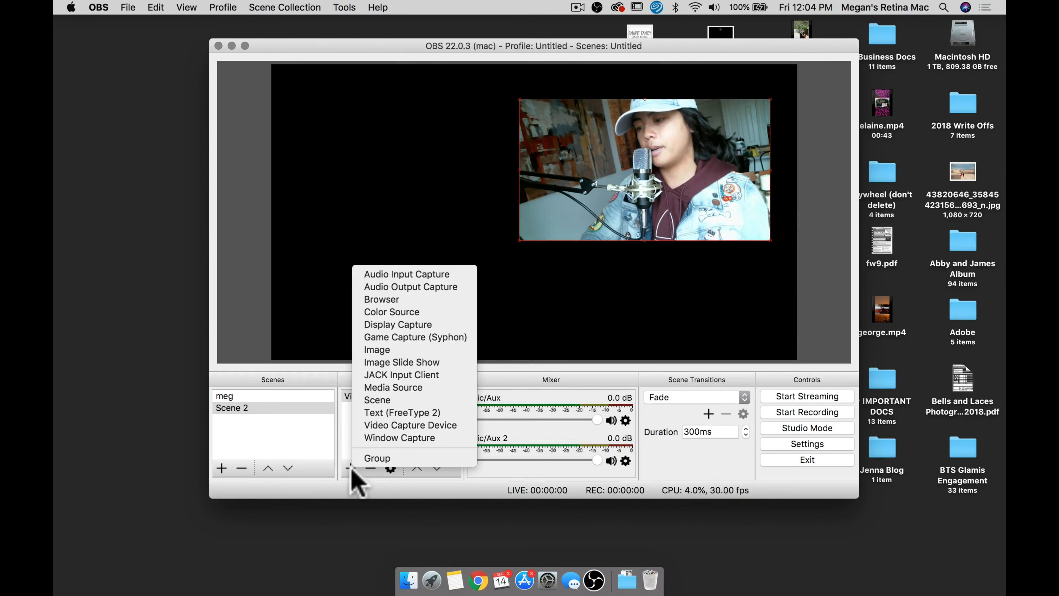
pyautogui.moveTo(431, 279)
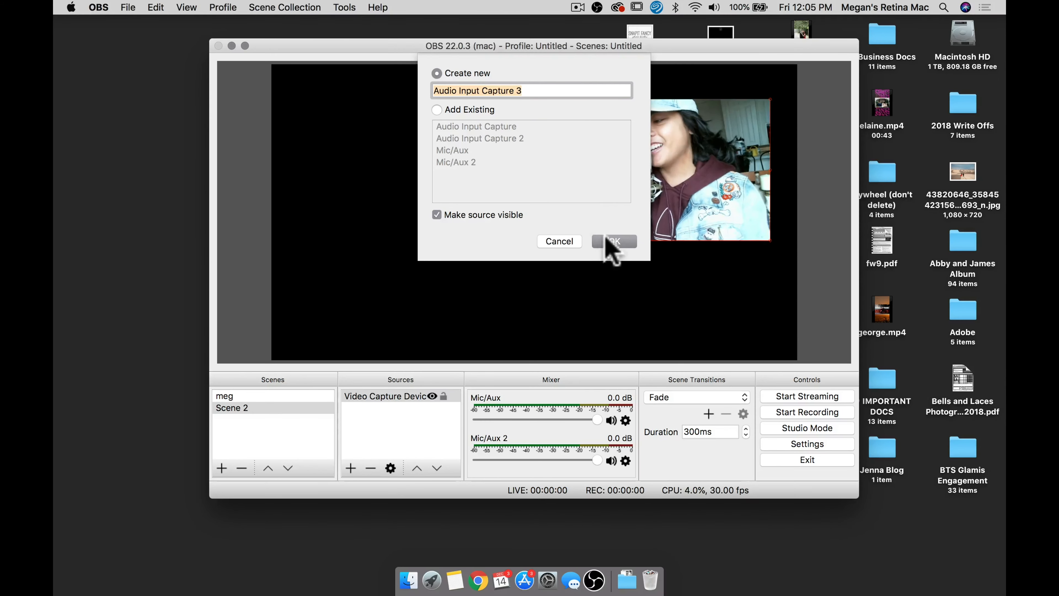
pyautogui.click(614, 241)
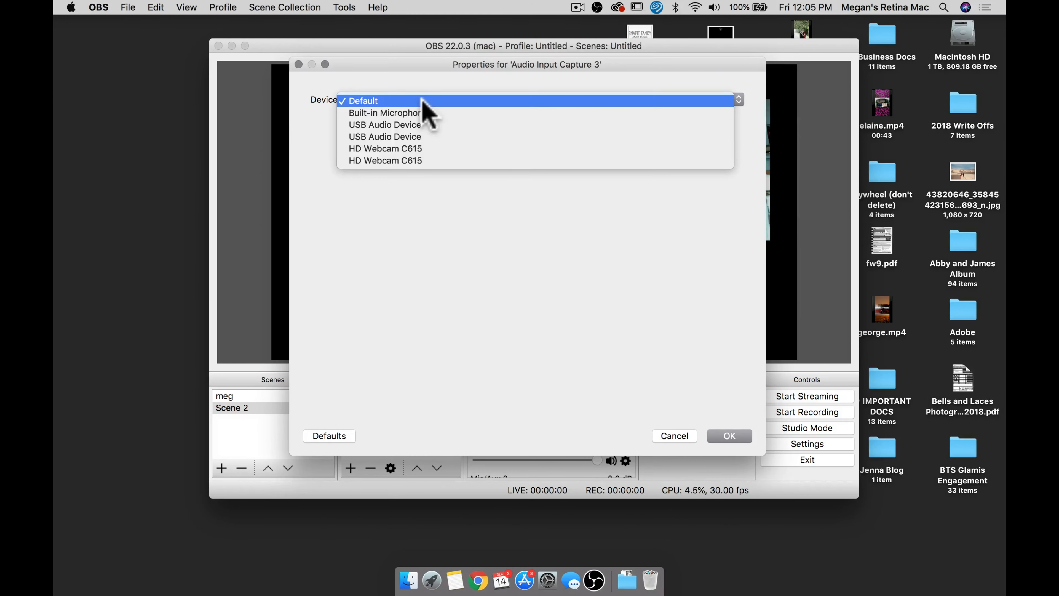
pyautogui.moveTo(472, 148)
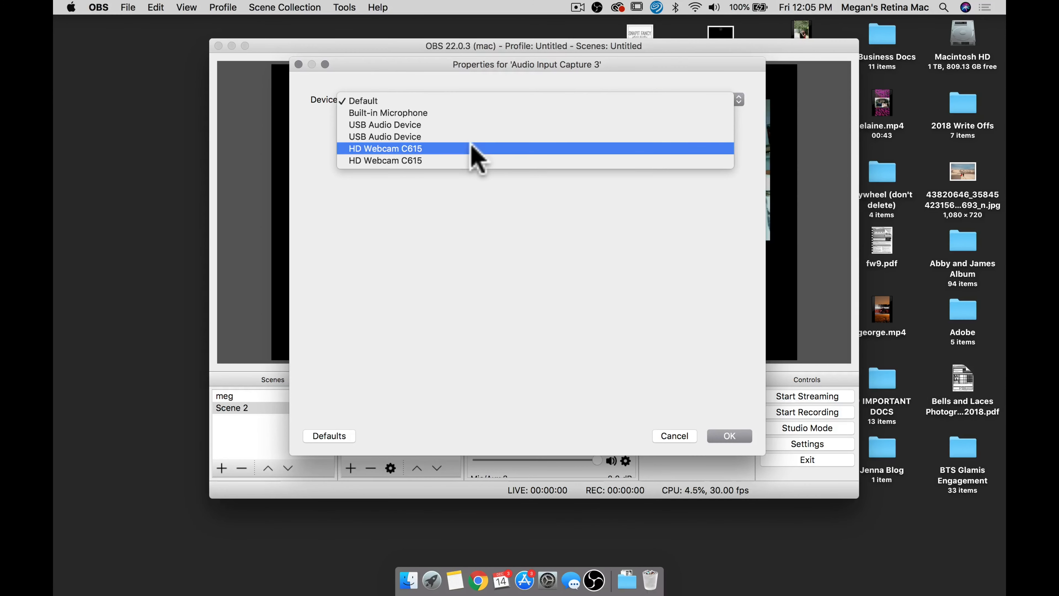
pyautogui.click(385, 148)
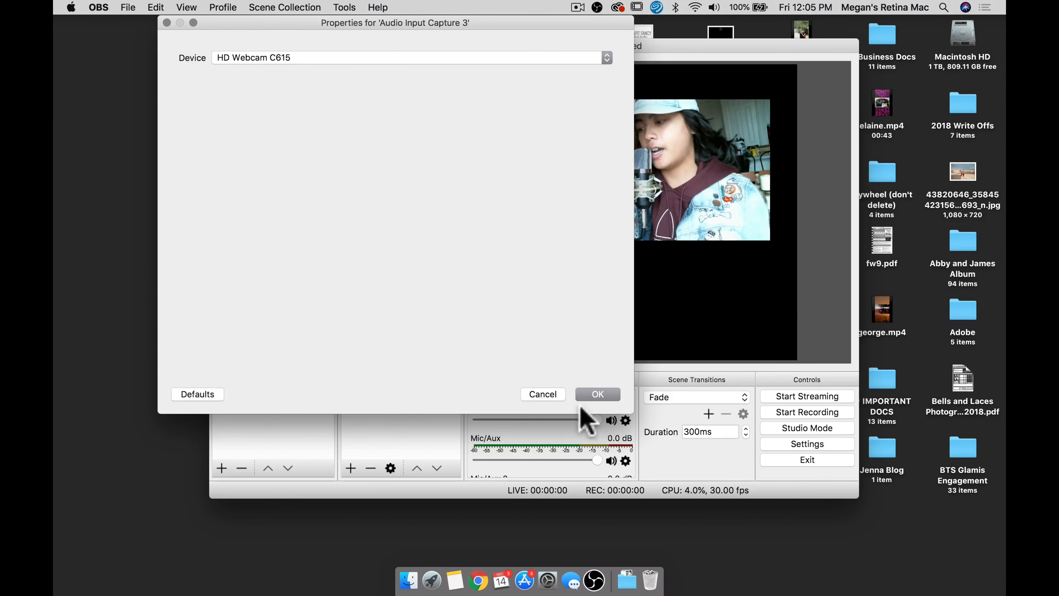
pyautogui.click(597, 394)
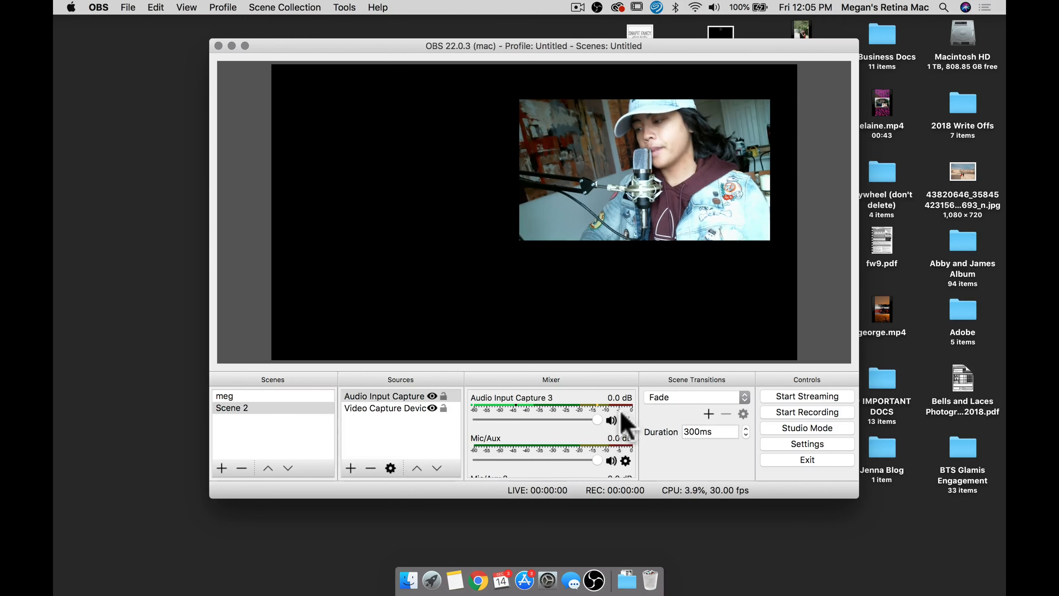
pyautogui.moveTo(524, 581)
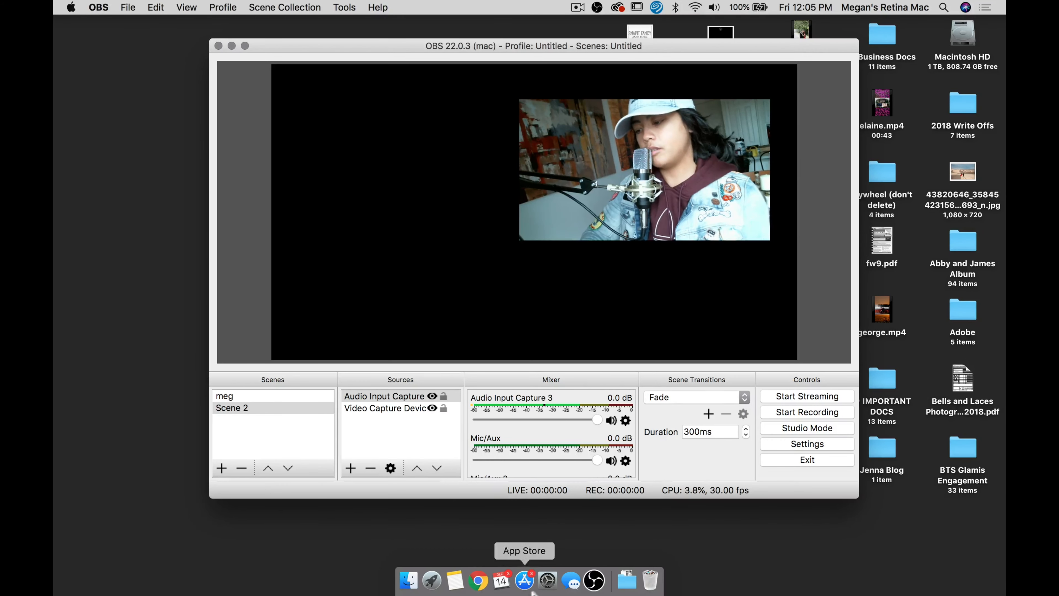
# Step: Bring up the Sound pane of System Preferences to choose the input device
pyautogui.click(524, 580)
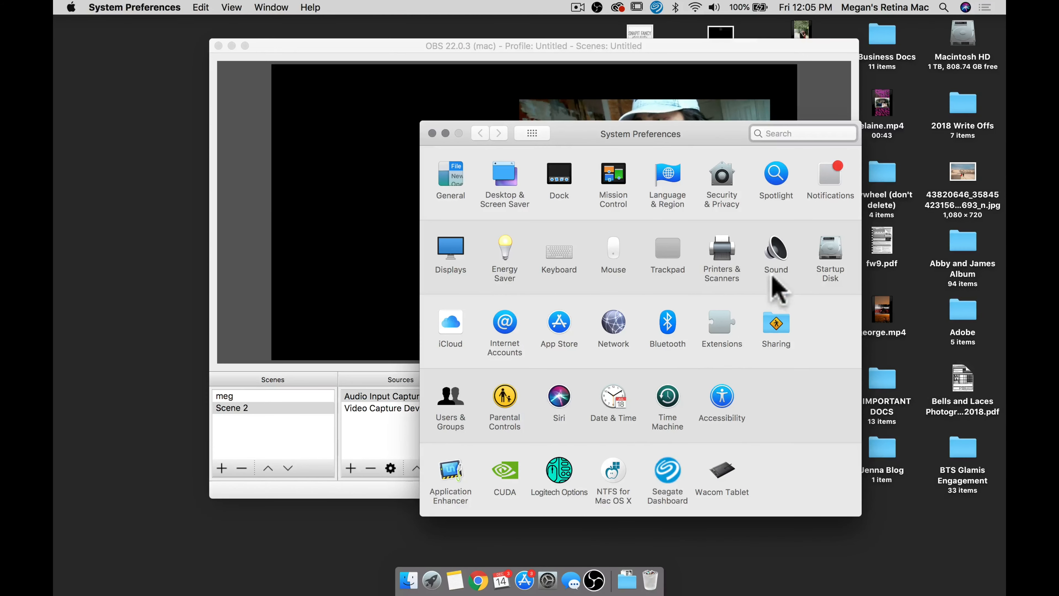
pyautogui.click(776, 249)
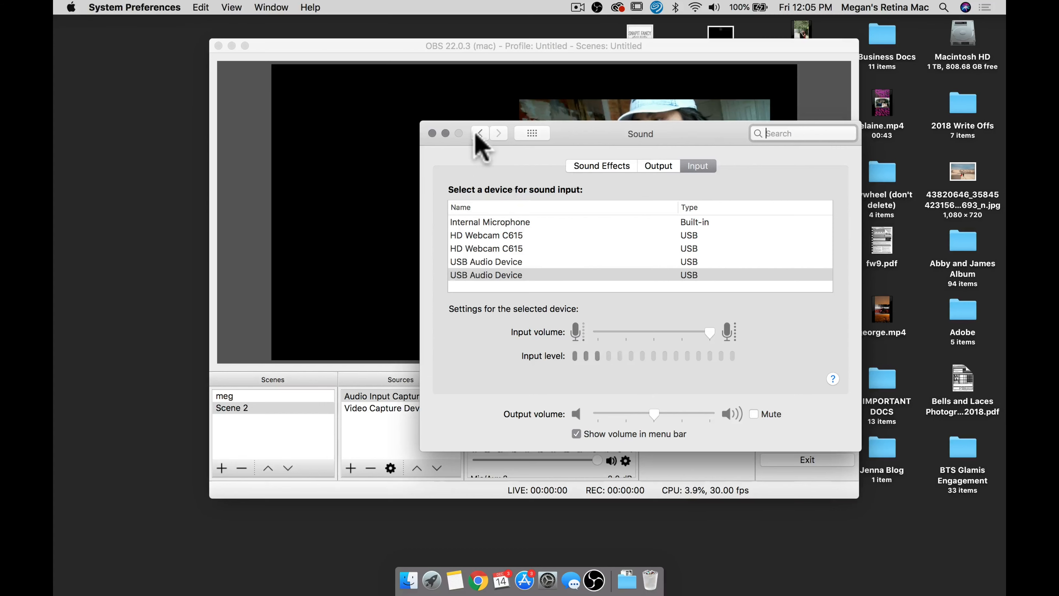
pyautogui.moveTo(723, 243)
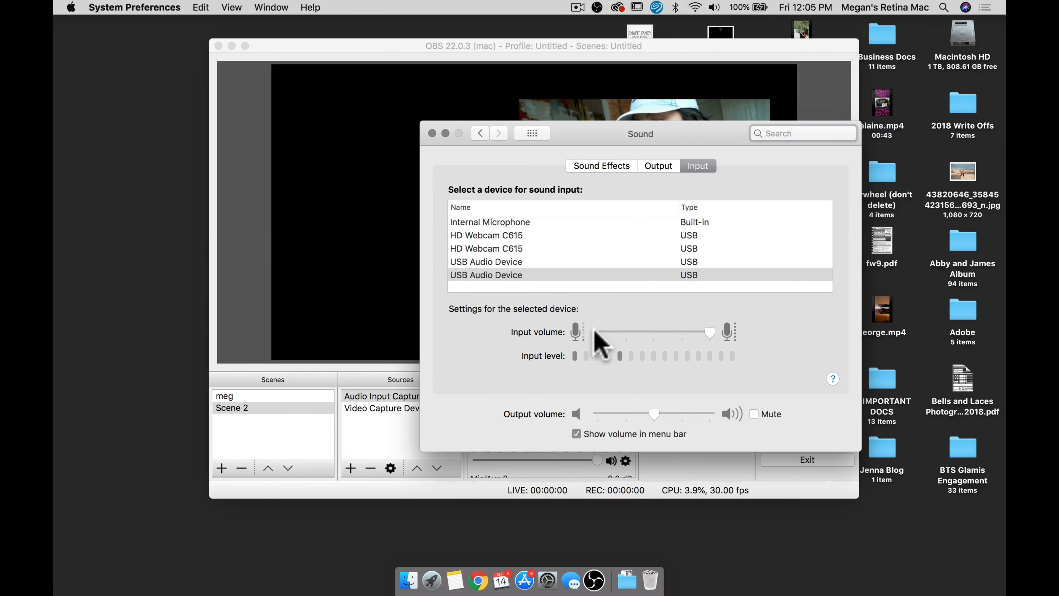
pyautogui.moveTo(544, 227)
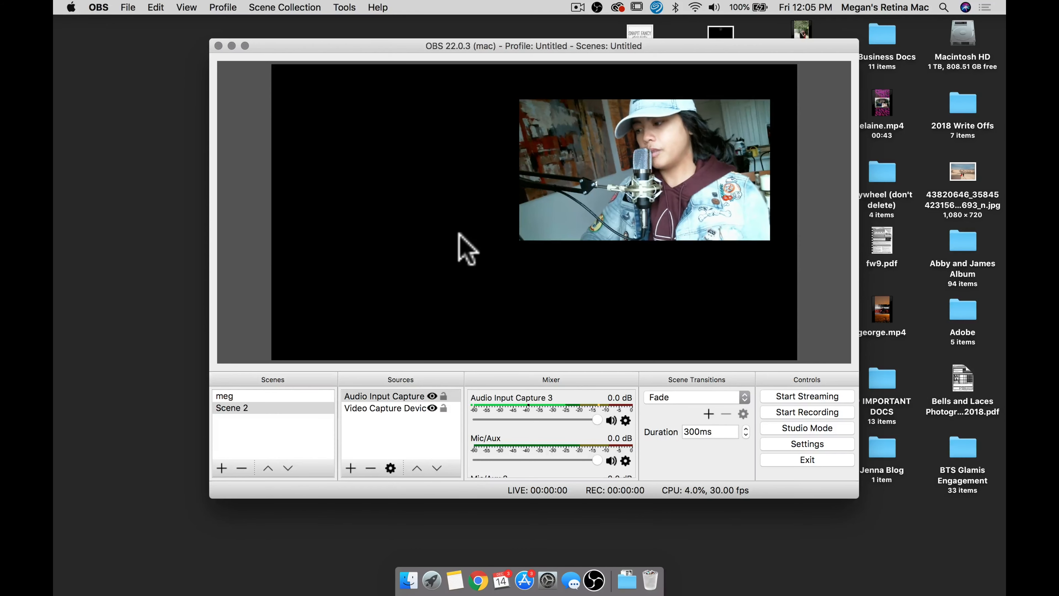
# Step: Leave OBS and switch toward the browser to reach YouTube
pyautogui.click(351, 467)
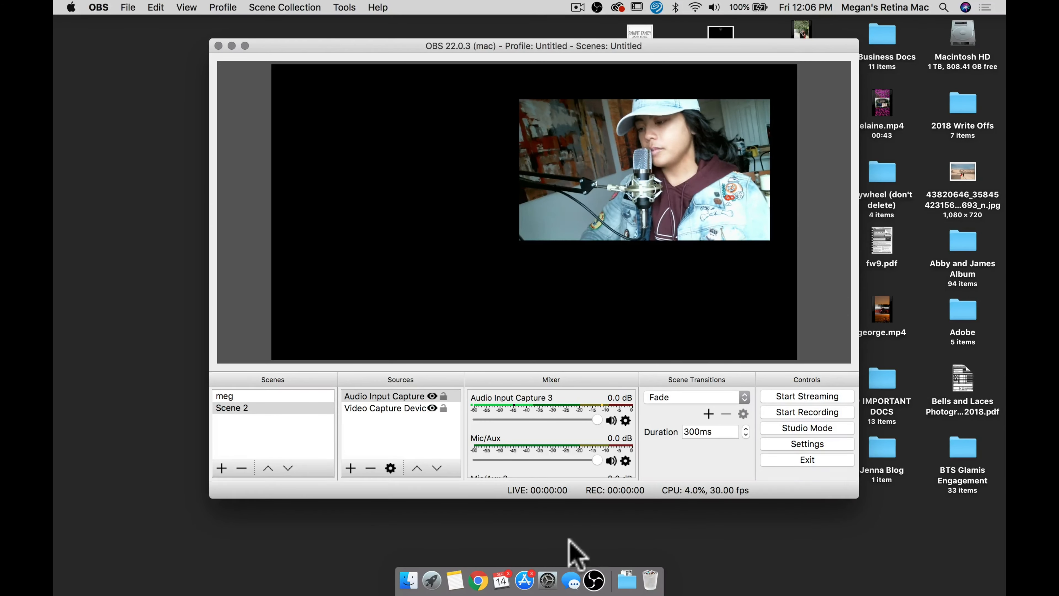
pyautogui.moveTo(519, 541)
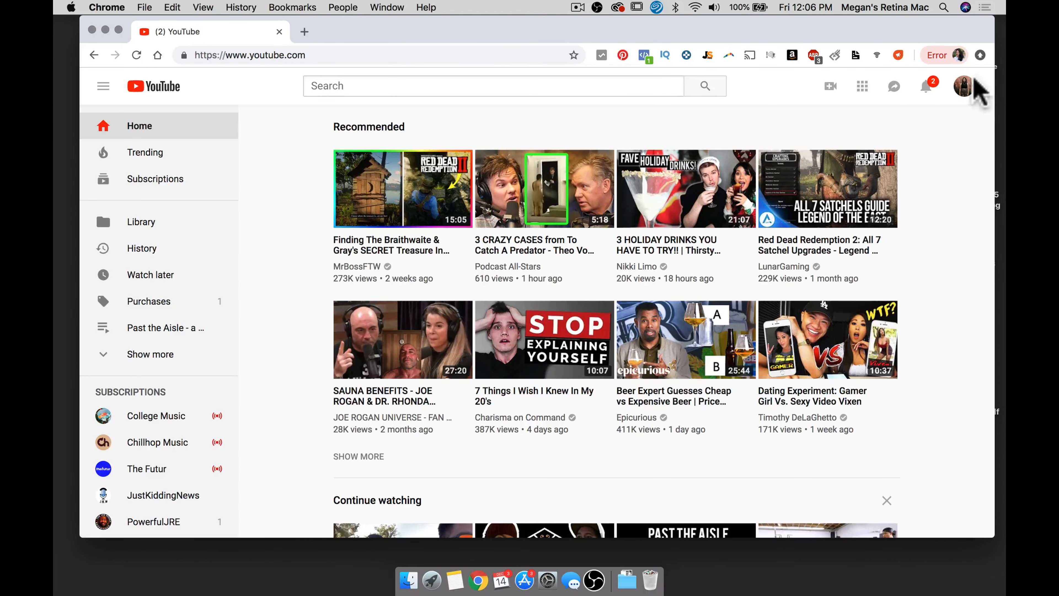
# Step: Go from the account menu to Creator Studio's Live Streaming dashboard
pyautogui.click(964, 86)
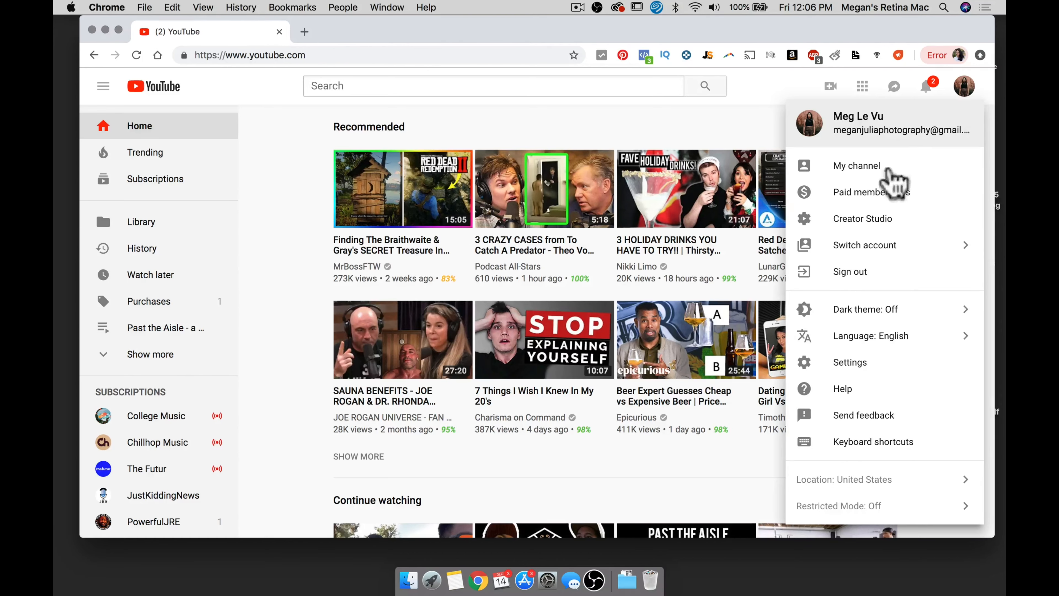
pyautogui.click(526, 415)
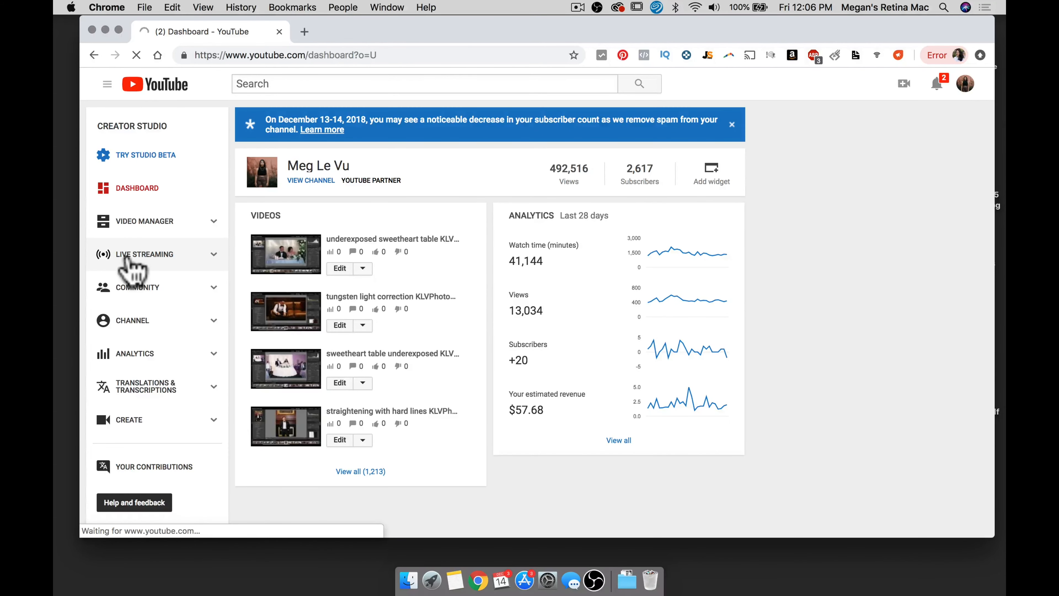
pyautogui.click(144, 254)
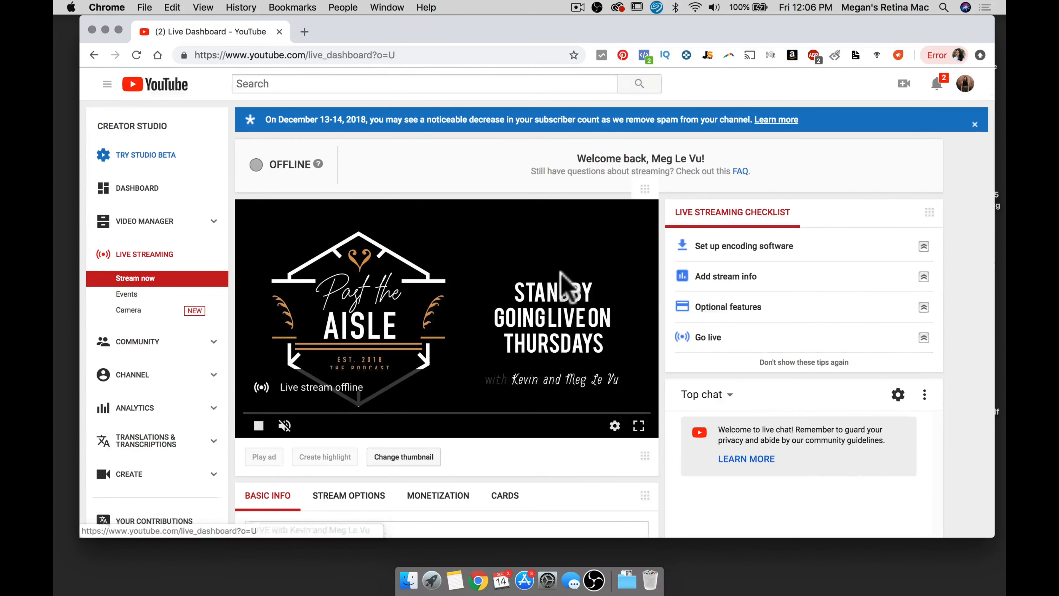
# Step: Reach the Encoder Setup, select the server URL to copy it, and return to OBS
pyautogui.scroll(-3)
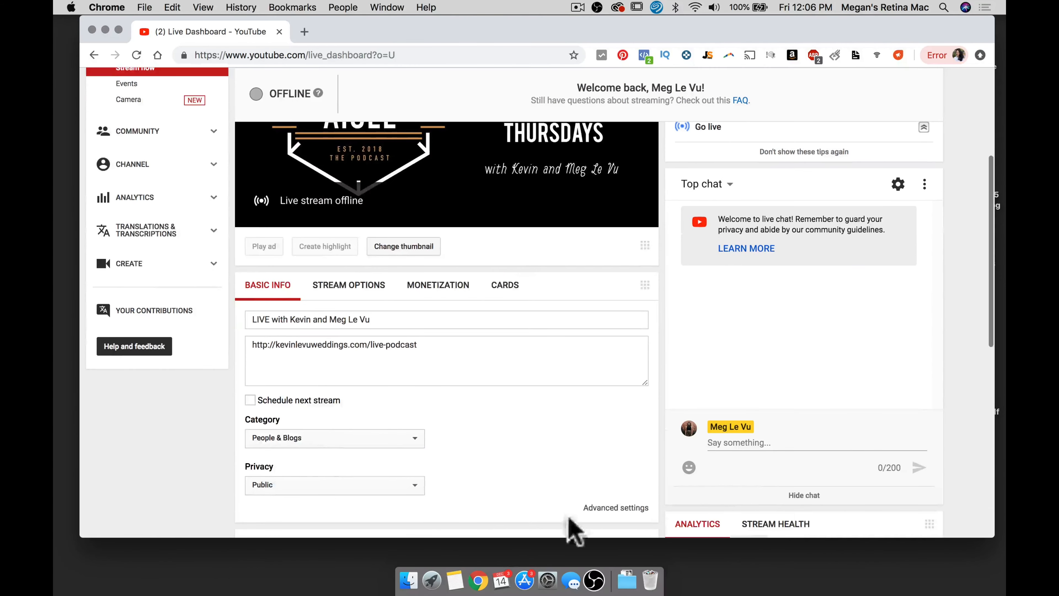
pyautogui.scroll(-3)
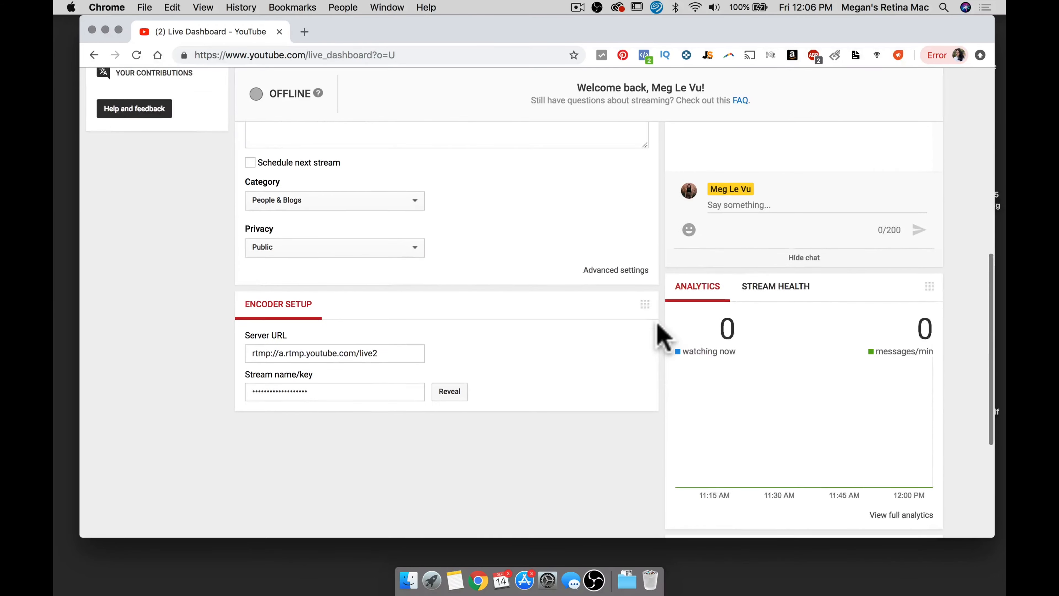
pyautogui.click(322, 352)
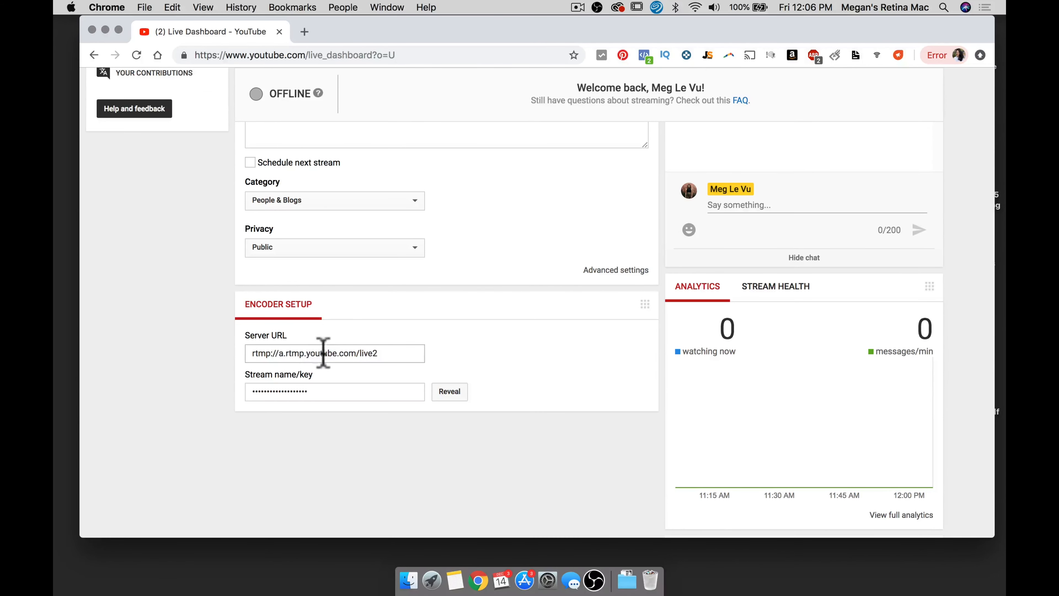
pyautogui.click(593, 580)
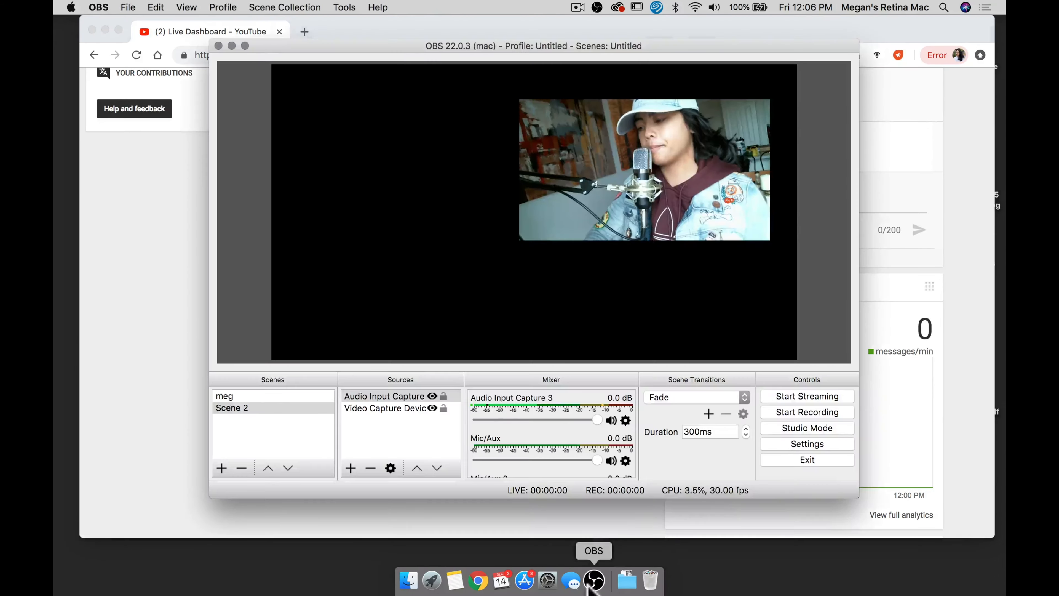
# Step: Set the Stream settings to a custom server with rtmp://a.rtmp.youtube.com/live2 and the YouTube stream key
pyautogui.click(807, 443)
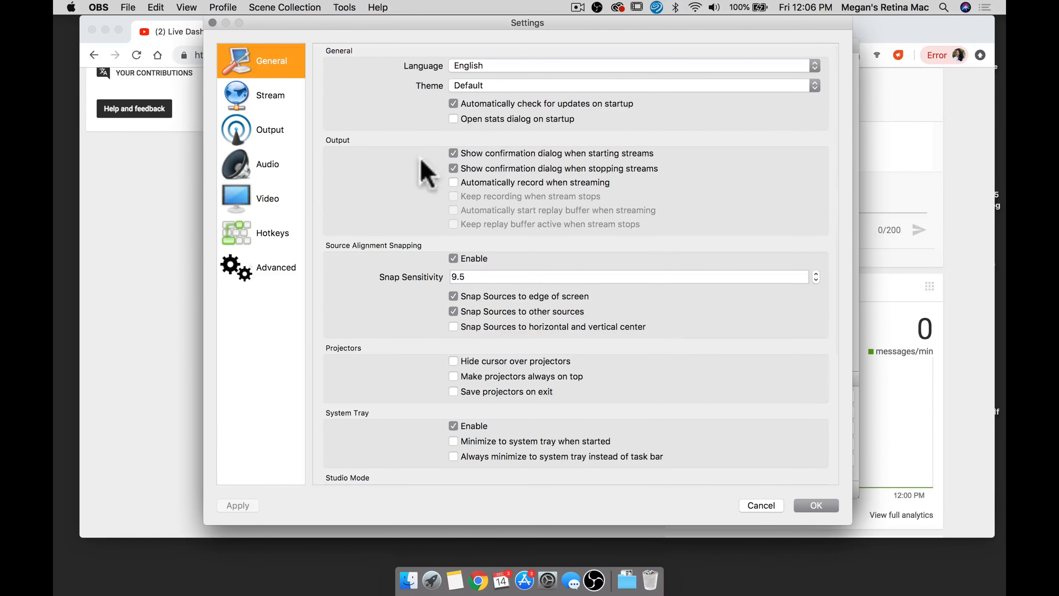
pyautogui.click(271, 95)
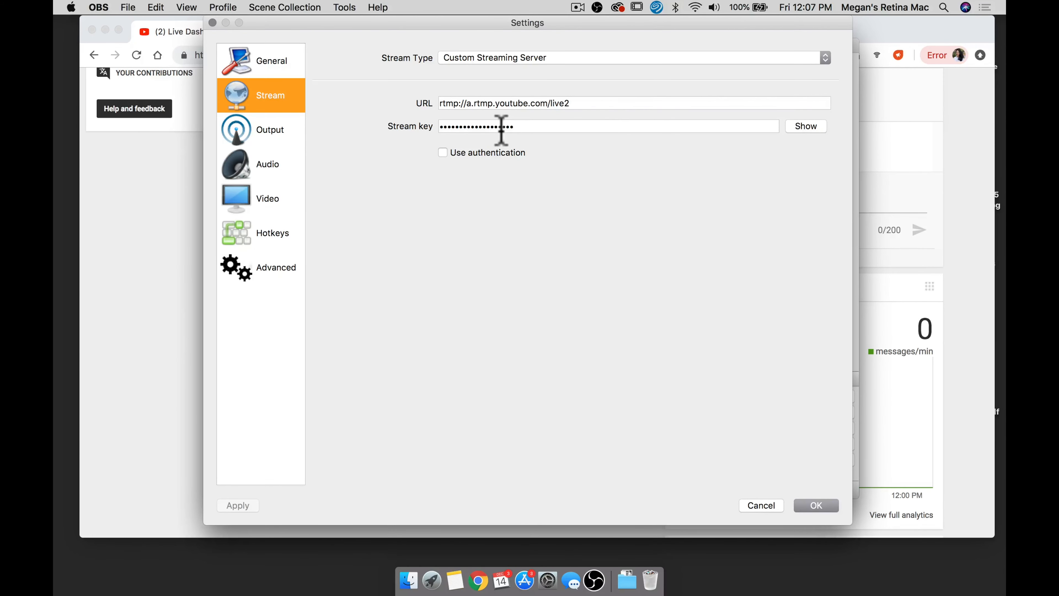
pyautogui.click(815, 506)
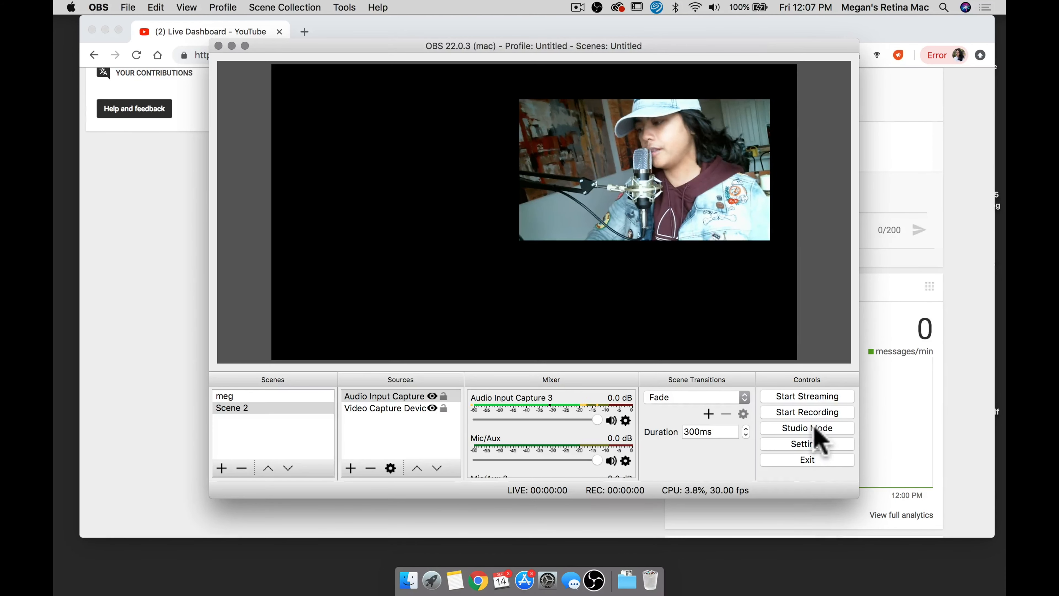
# Step: Bring the YouTube live dashboard in Chrome back to the front
pyautogui.click(807, 428)
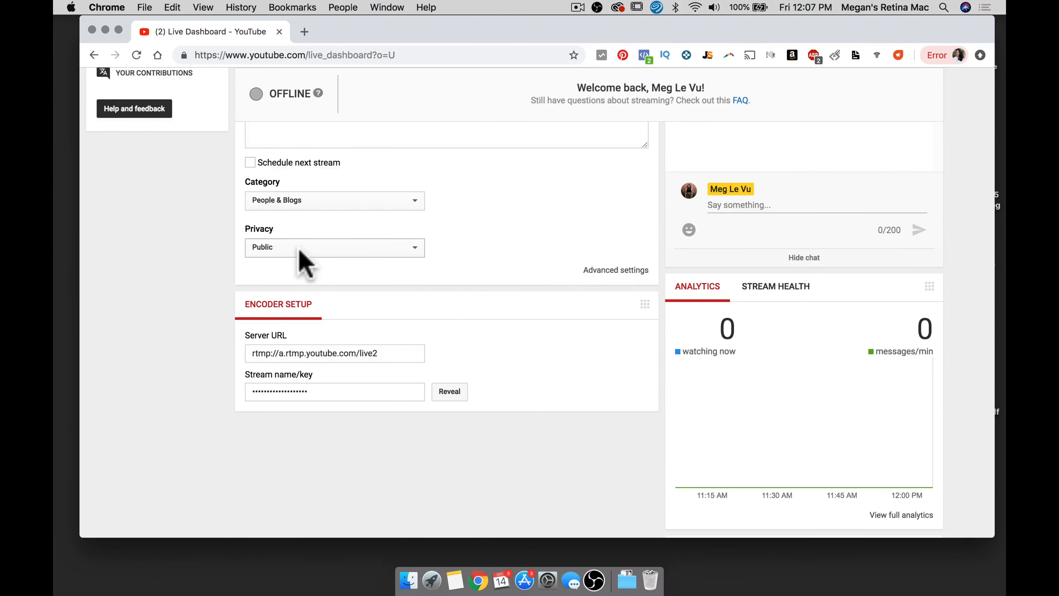
pyautogui.click(334, 247)
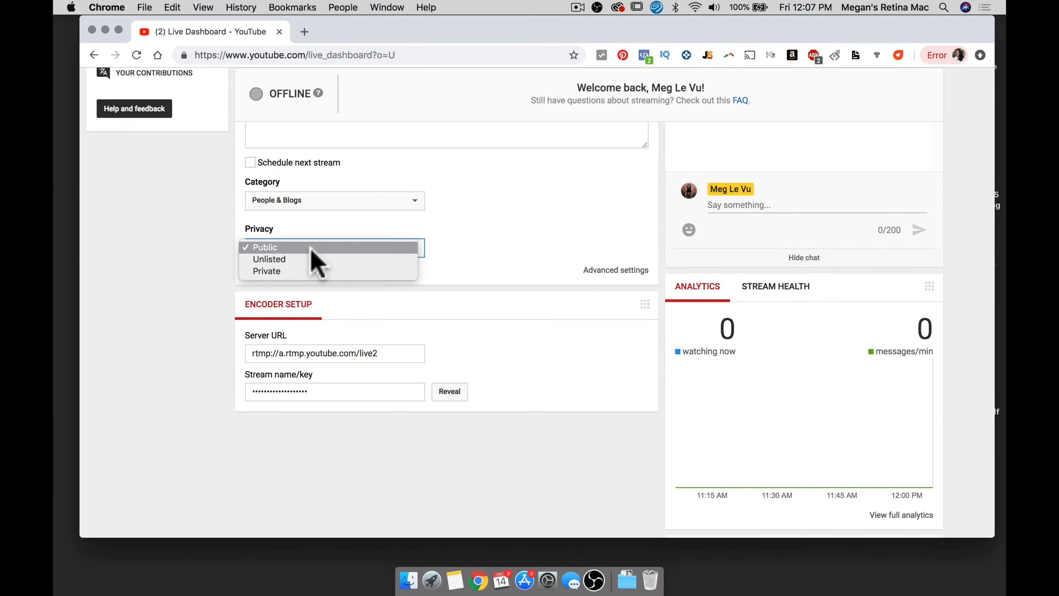
pyautogui.moveTo(321, 263)
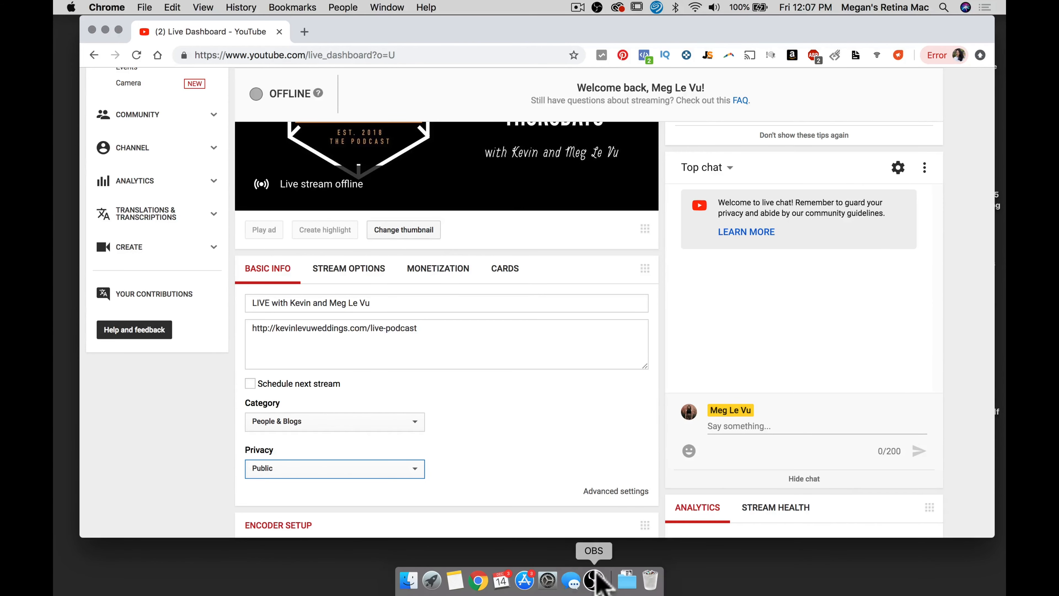
pyautogui.click(593, 580)
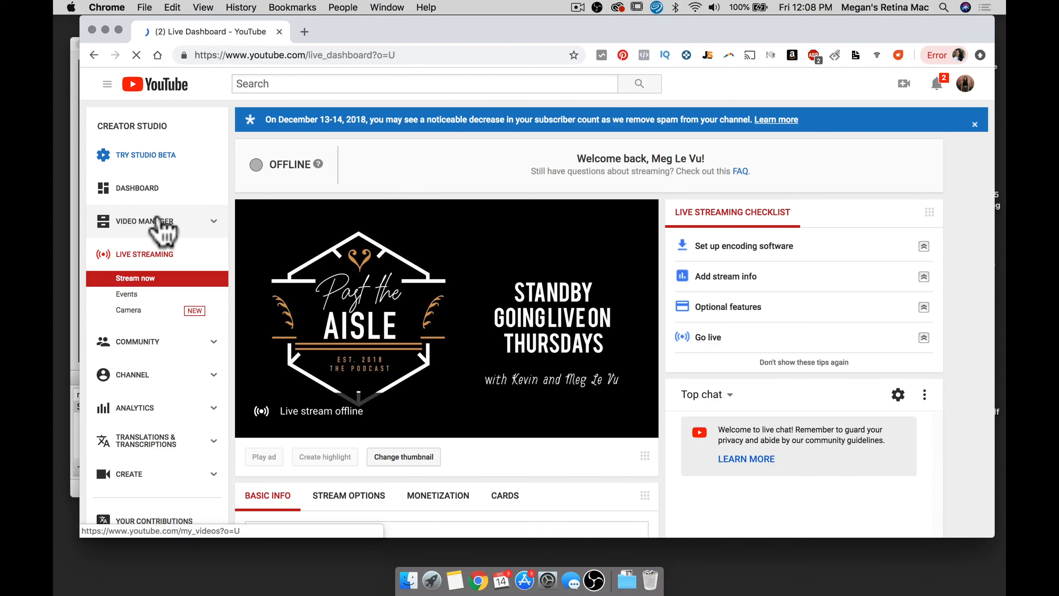
# Step: Search the Video Manager for 'live' to list past streamed episodes
pyautogui.click(143, 221)
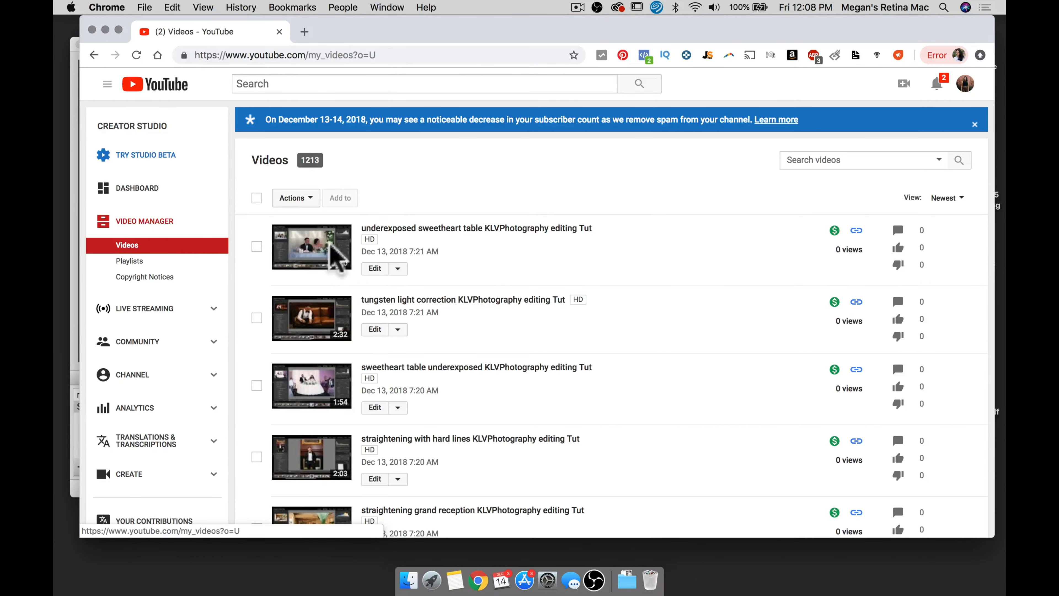
pyautogui.click(858, 160)
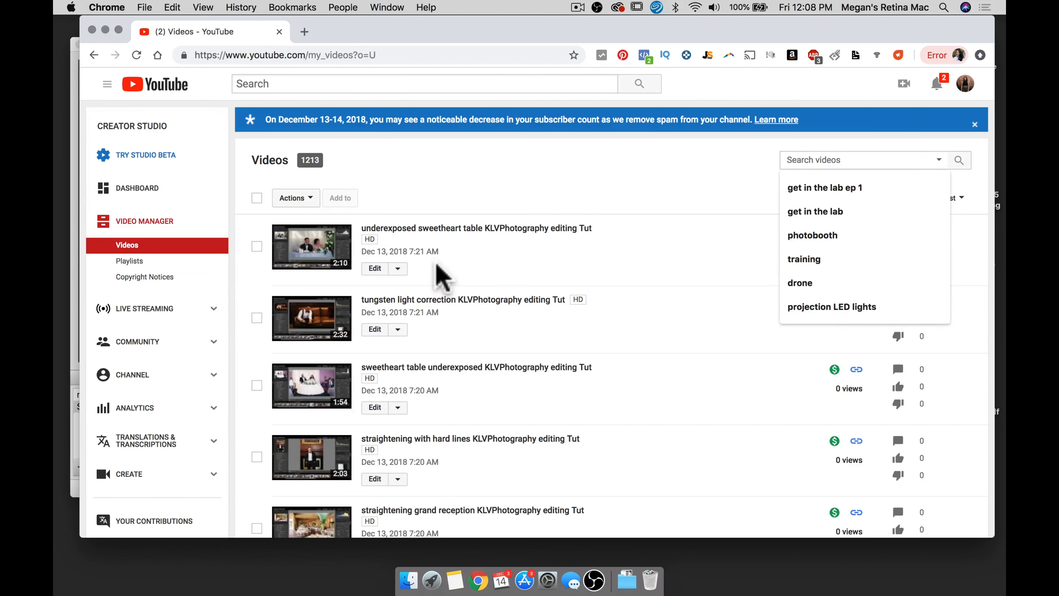
pyautogui.click(554, 202)
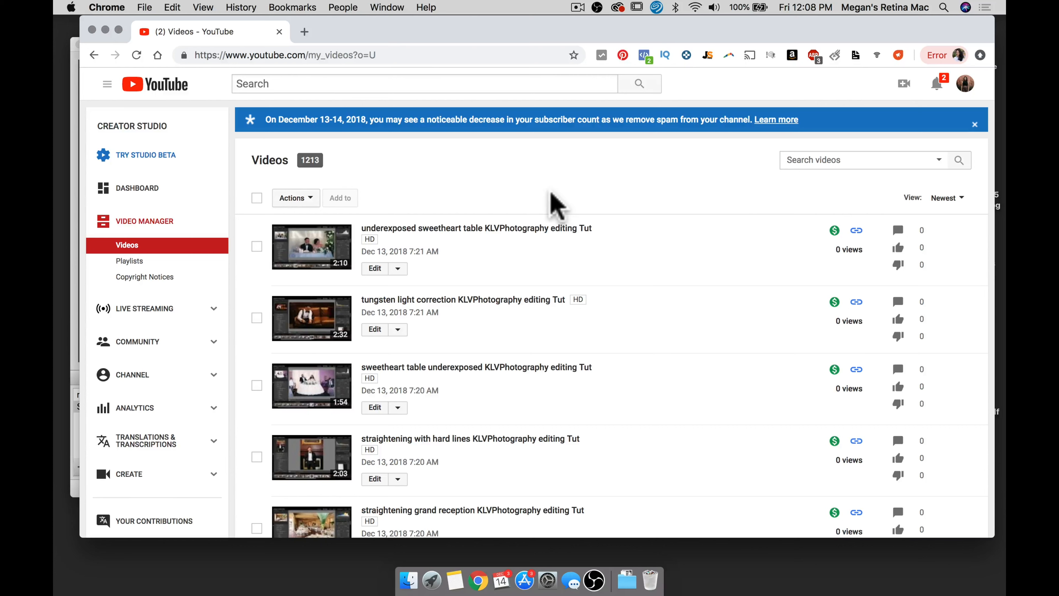
pyautogui.click(857, 159)
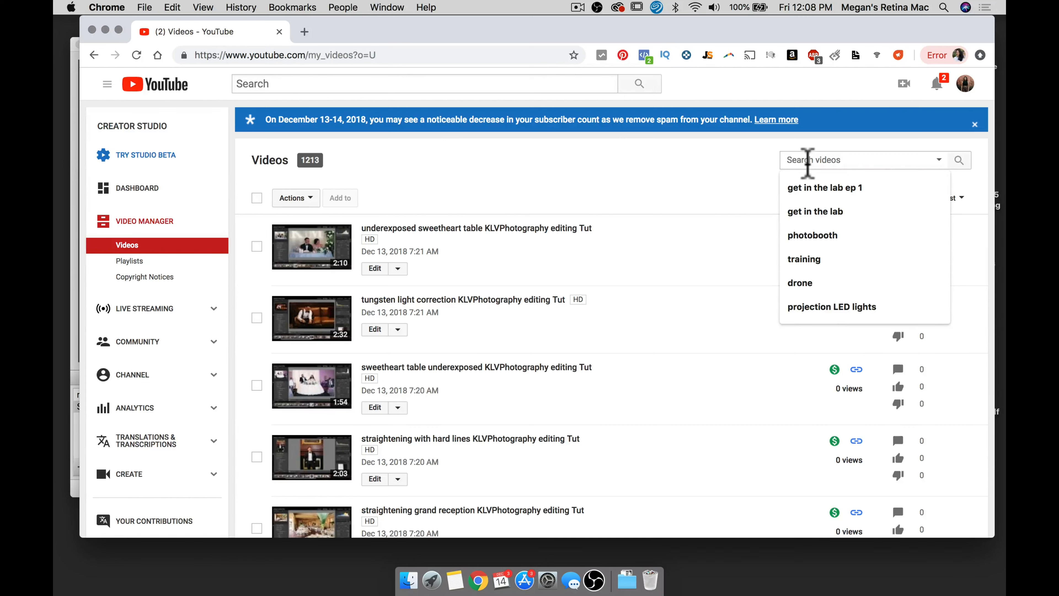
pyautogui.write('live')
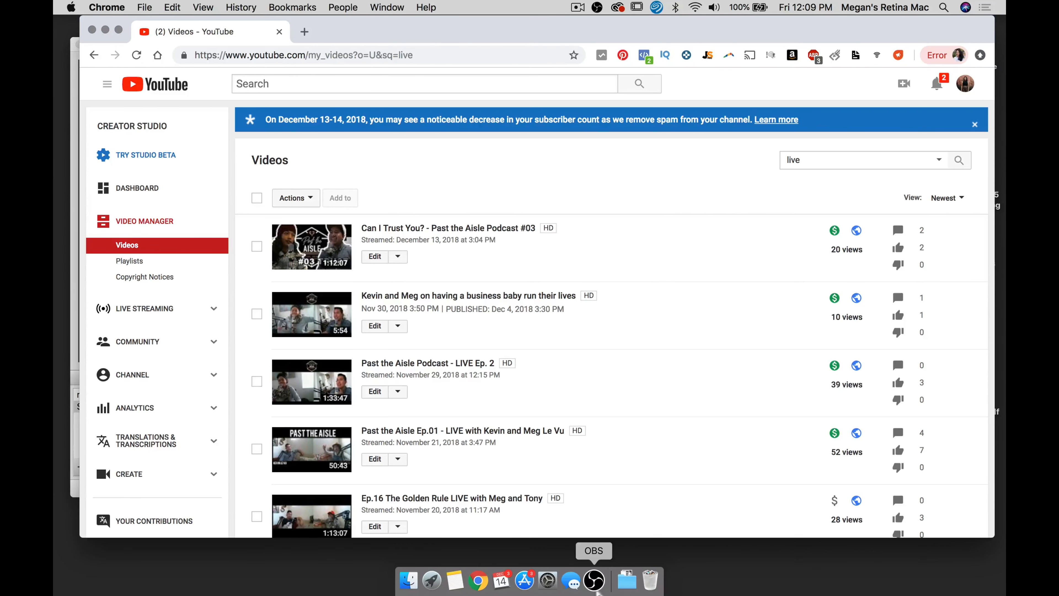
# Step: Return to OBS with Scene 2 in Studio Mode preview and program views
pyautogui.click(593, 580)
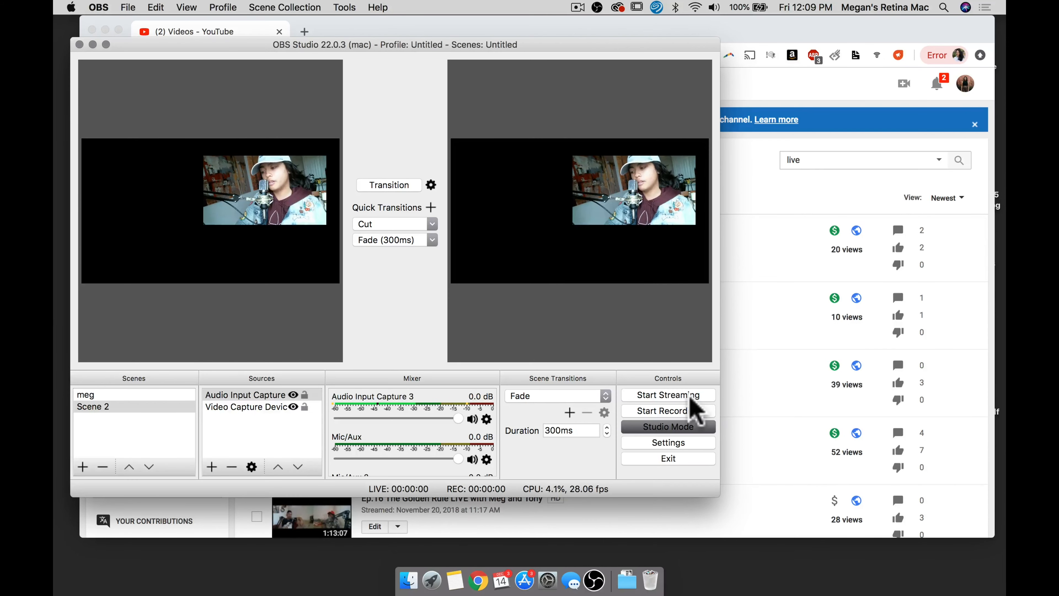
pyautogui.moveTo(447, 500)
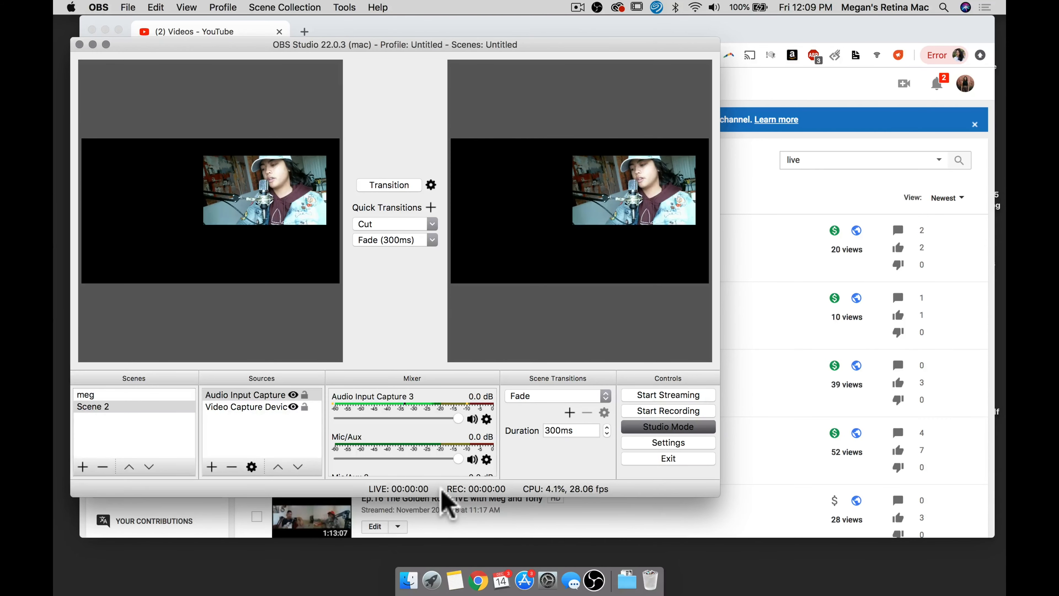